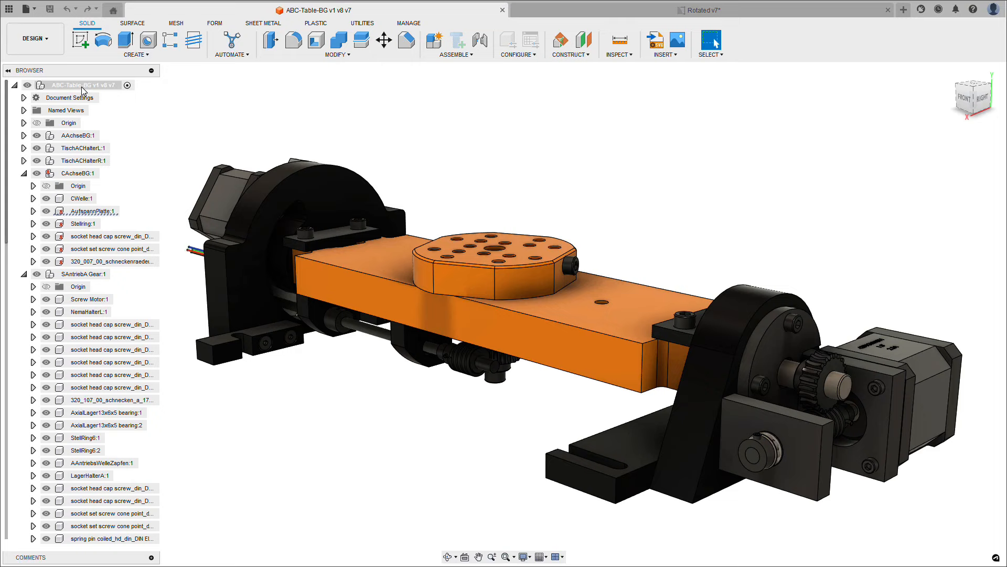
# Create an automatic A3 drawing set of the ABC-Table root assembly, with sheets following the assembly structure.
pyautogui.rightClick(81, 85)
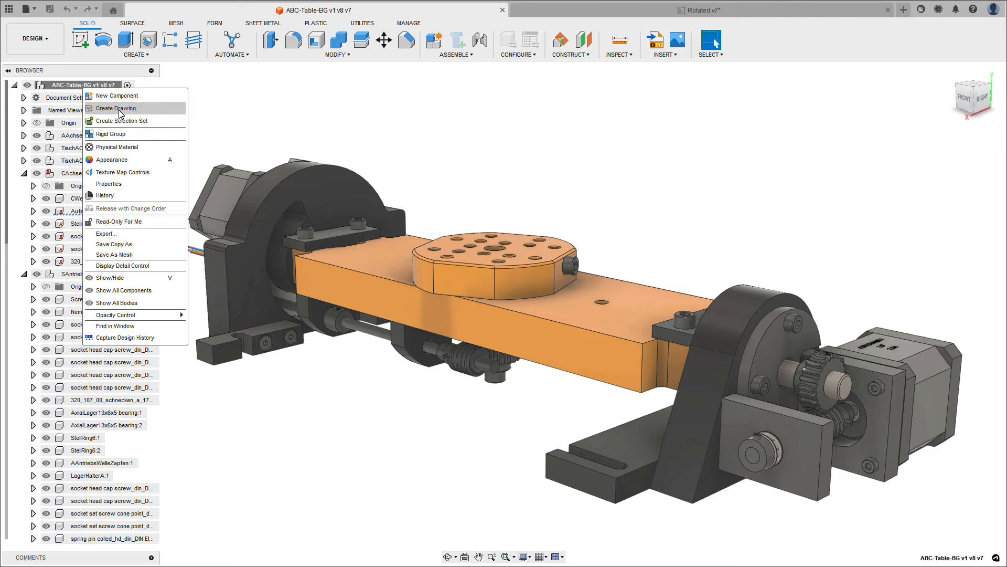
pyautogui.click(114, 108)
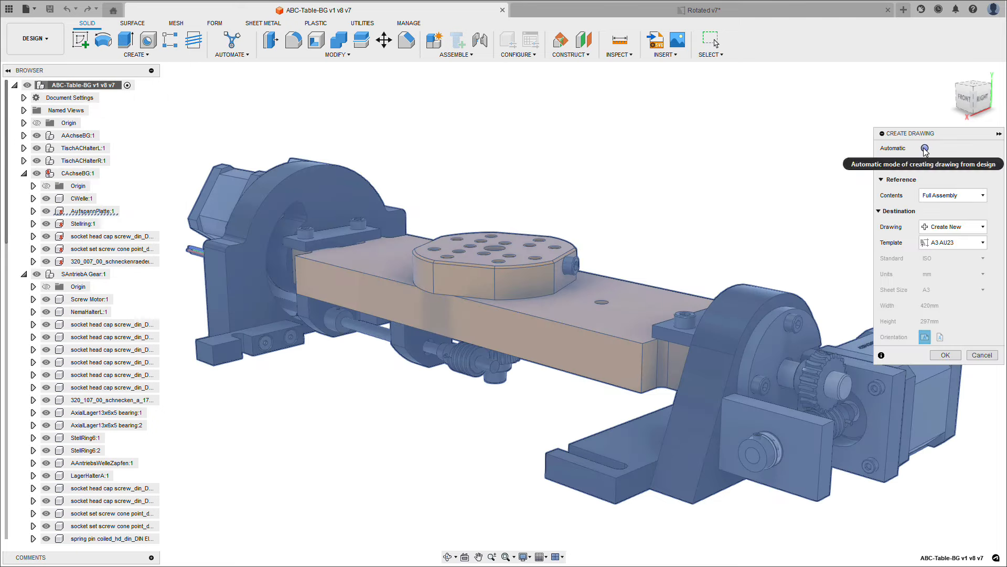
pyautogui.click(925, 147)
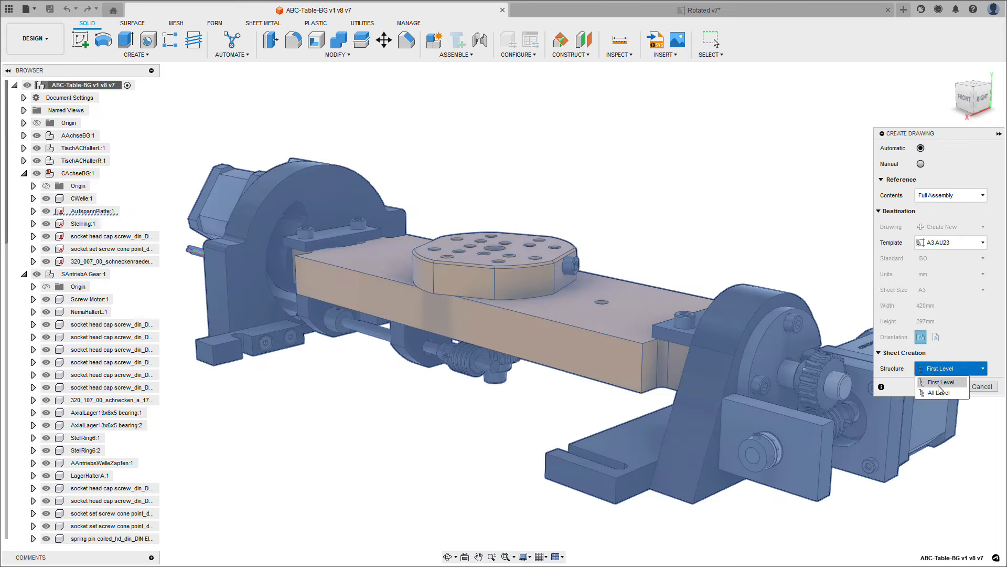
pyautogui.click(937, 393)
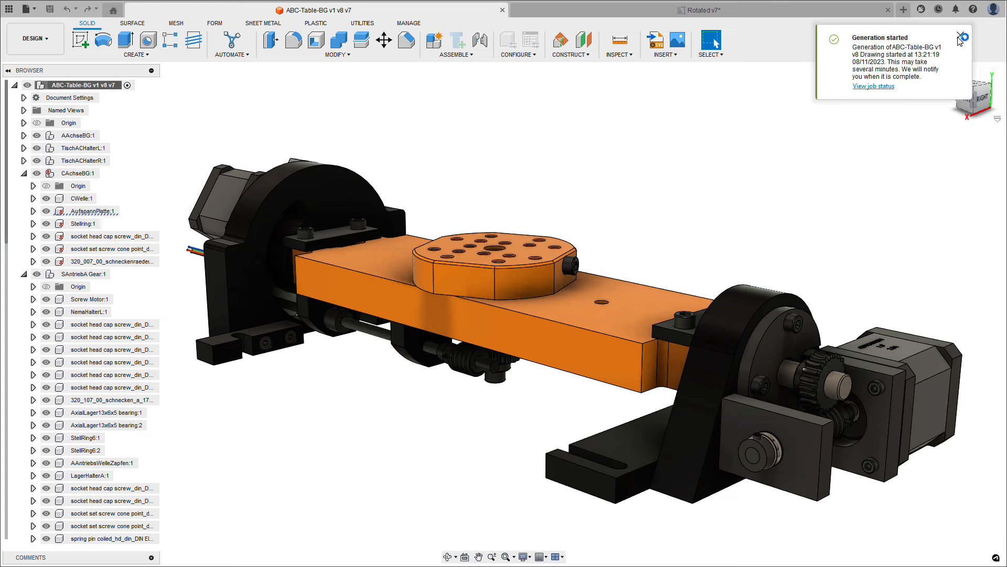
# Dismiss the Generation started notice and return the model to its Home view.
pyautogui.click(957, 39)
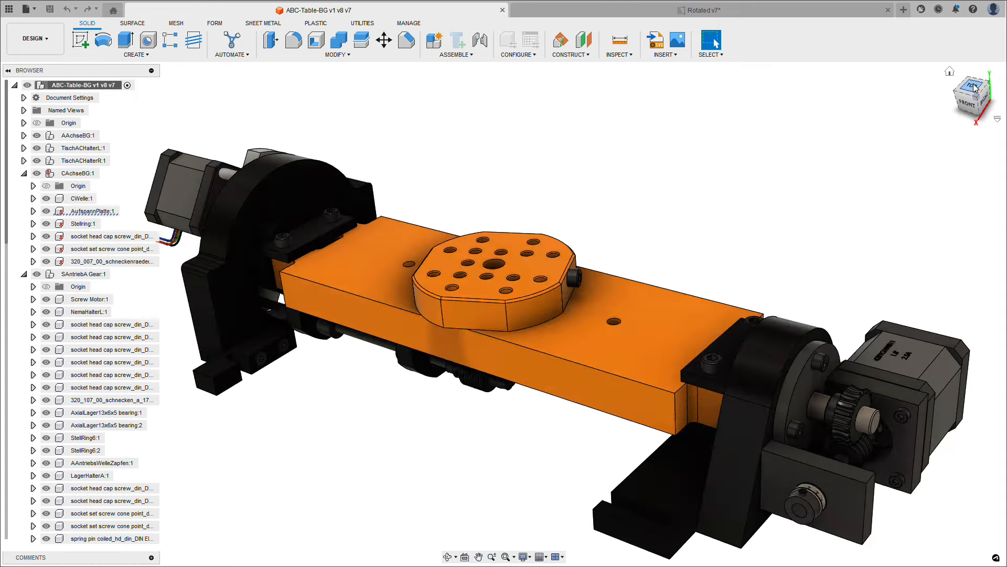
pyautogui.click(973, 87)
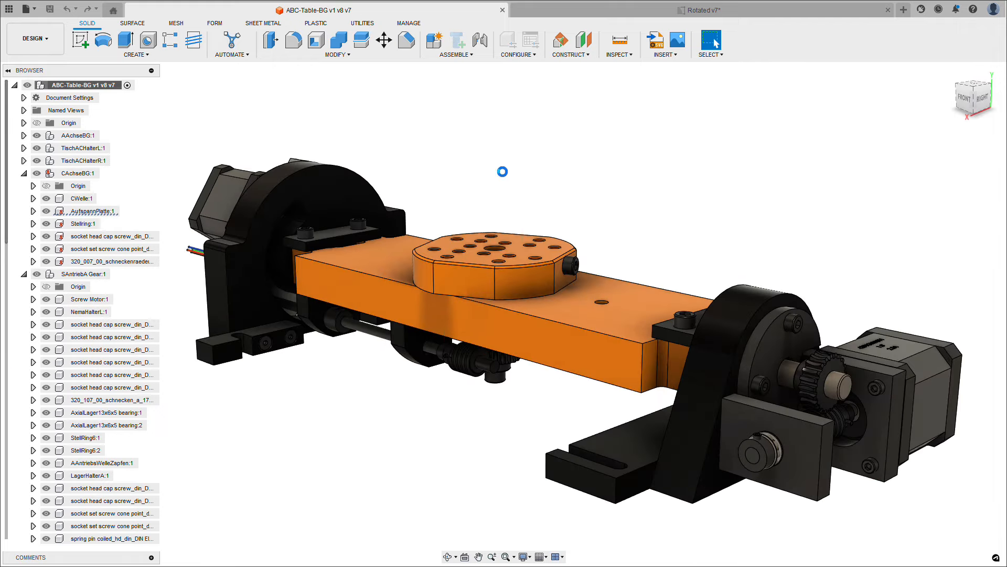
pyautogui.moveTo(621, 14)
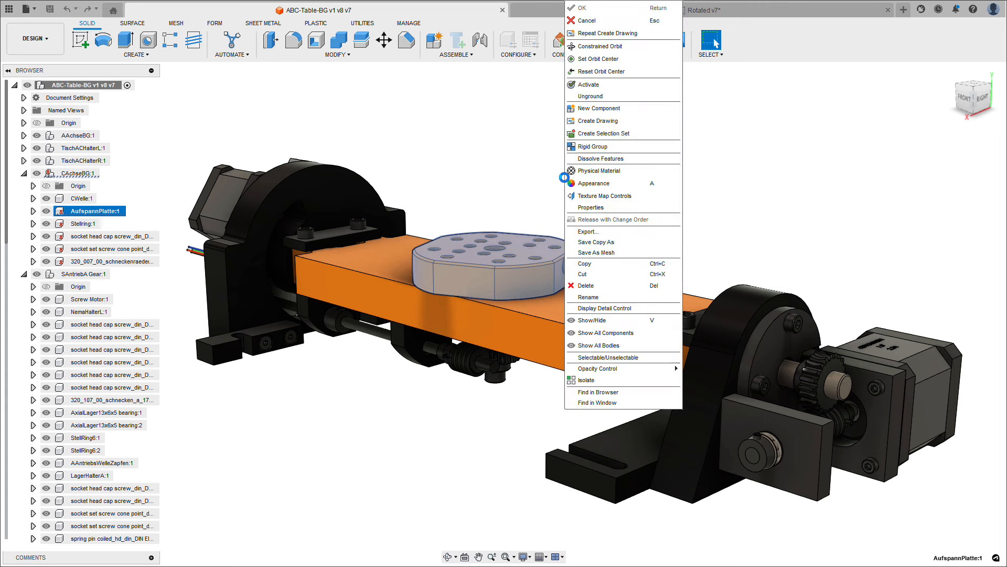
# Generate an automatic AufspannPlatte drawing using the A3 AUTO No Dims template, then view job status.
pyautogui.click(598, 120)
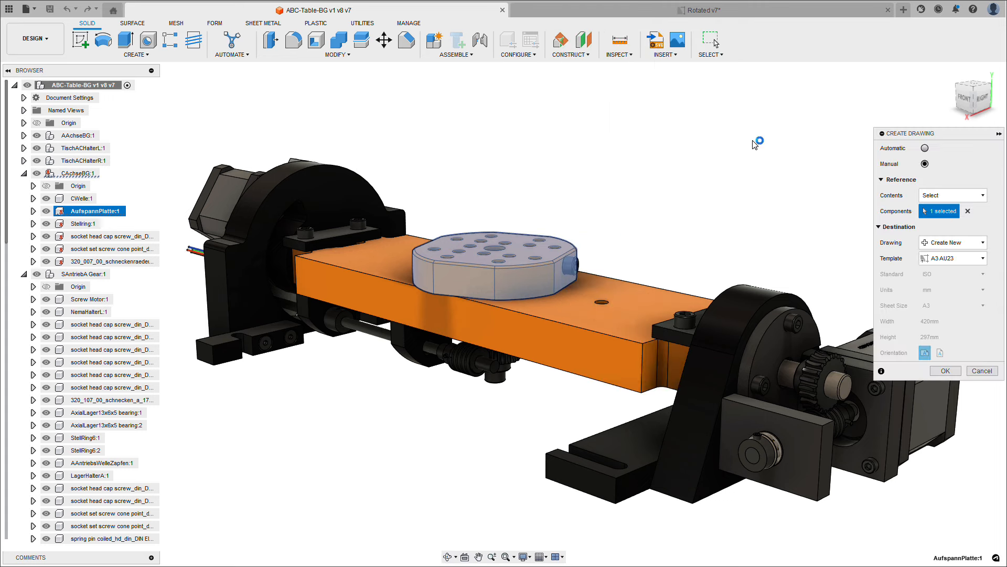
pyautogui.click(953, 257)
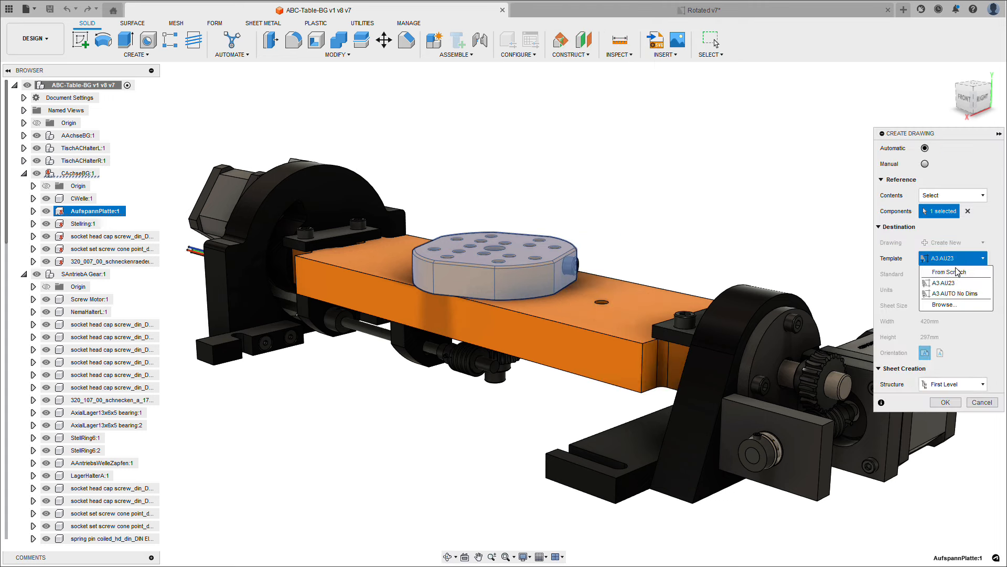
pyautogui.click(955, 293)
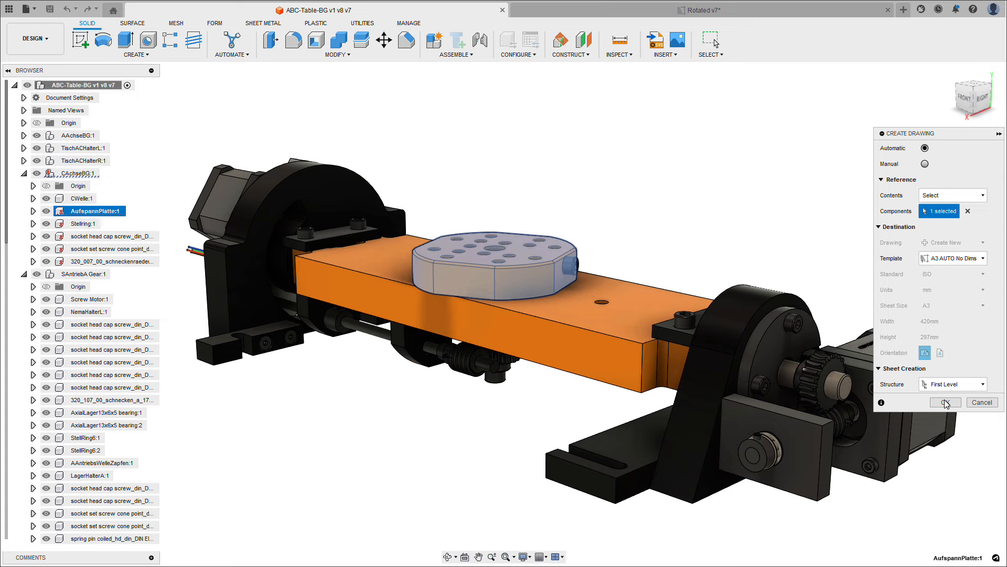
pyautogui.click(946, 402)
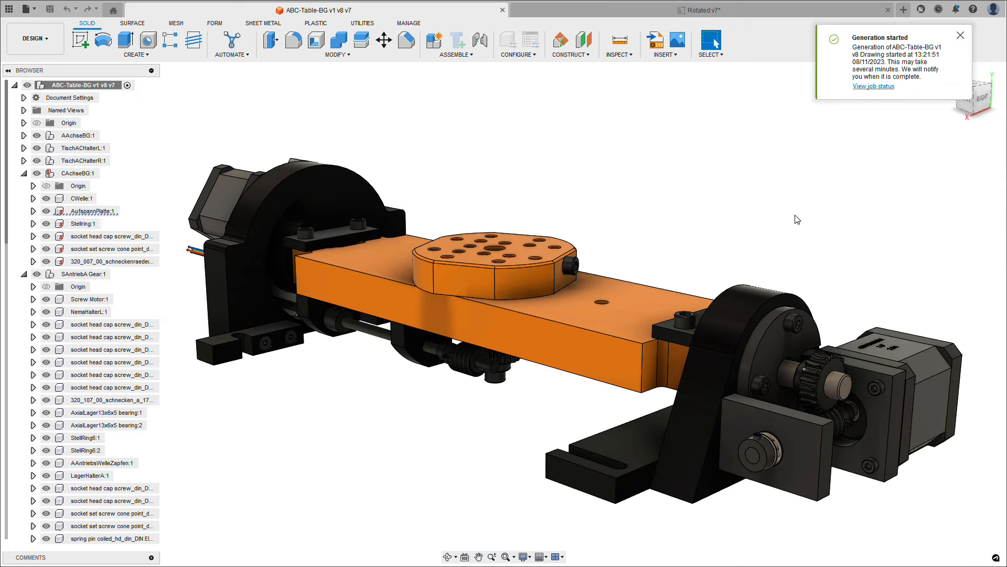
pyautogui.click(873, 86)
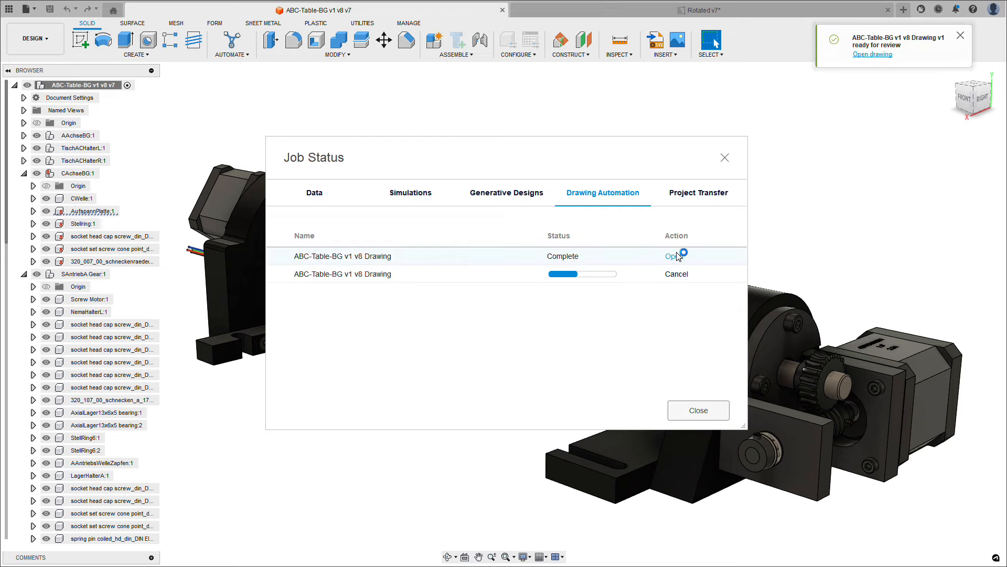
# Open the finished AufspannPlatte drawing and dimension the 25 hole spacing between neighbouring hole centres.
pyautogui.click(671, 256)
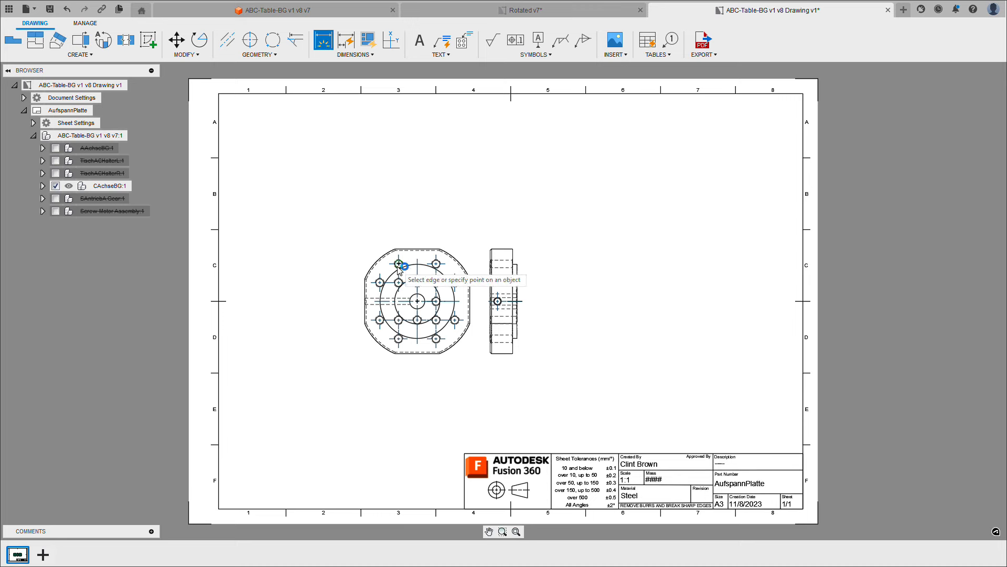
pyautogui.click(398, 263)
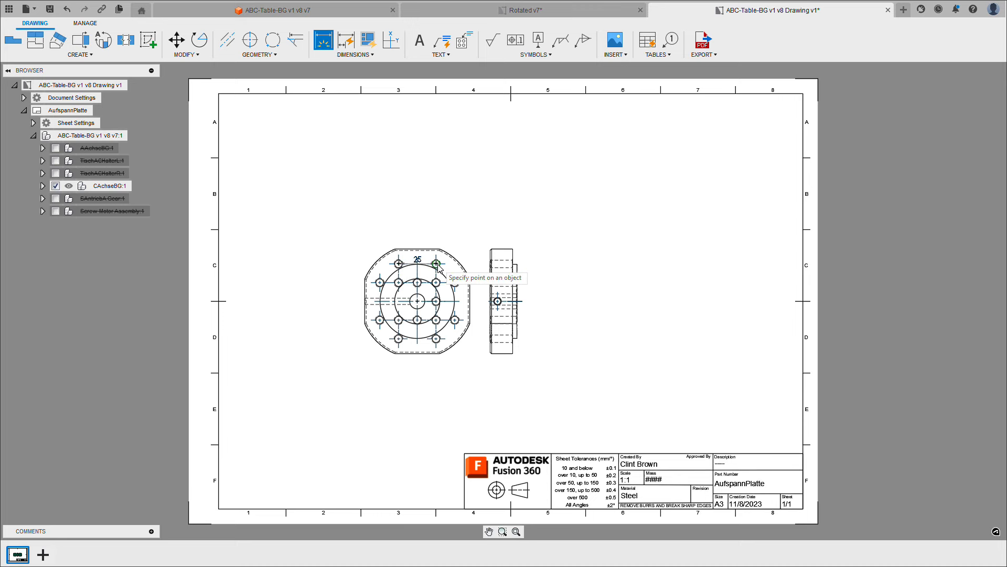
pyautogui.click(436, 266)
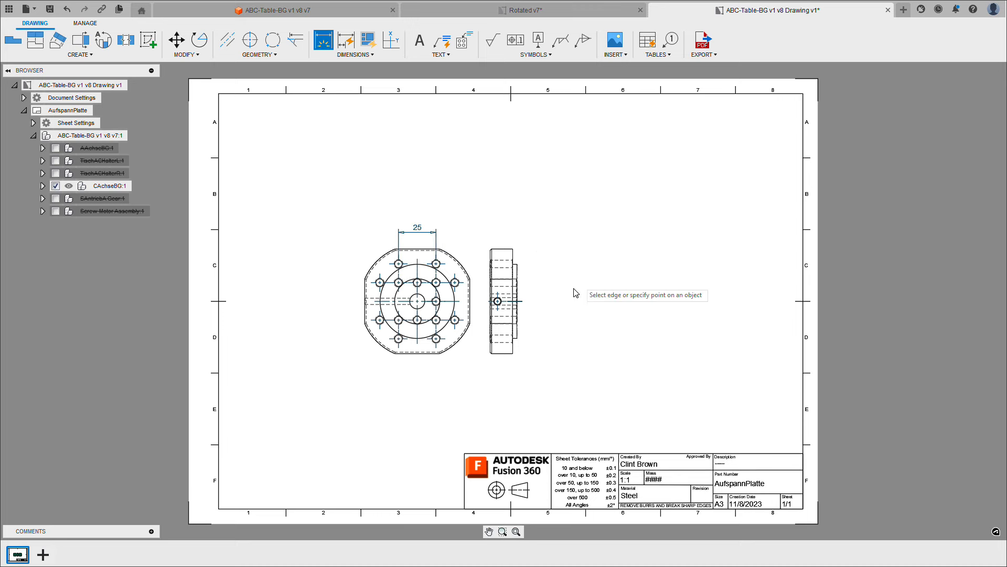
pyautogui.click(498, 301)
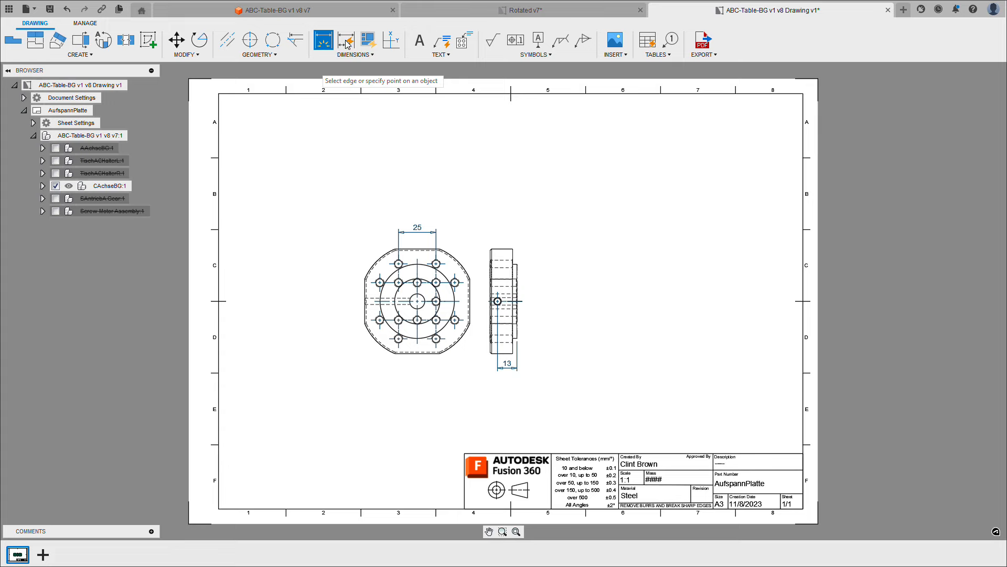
pyautogui.click(346, 40)
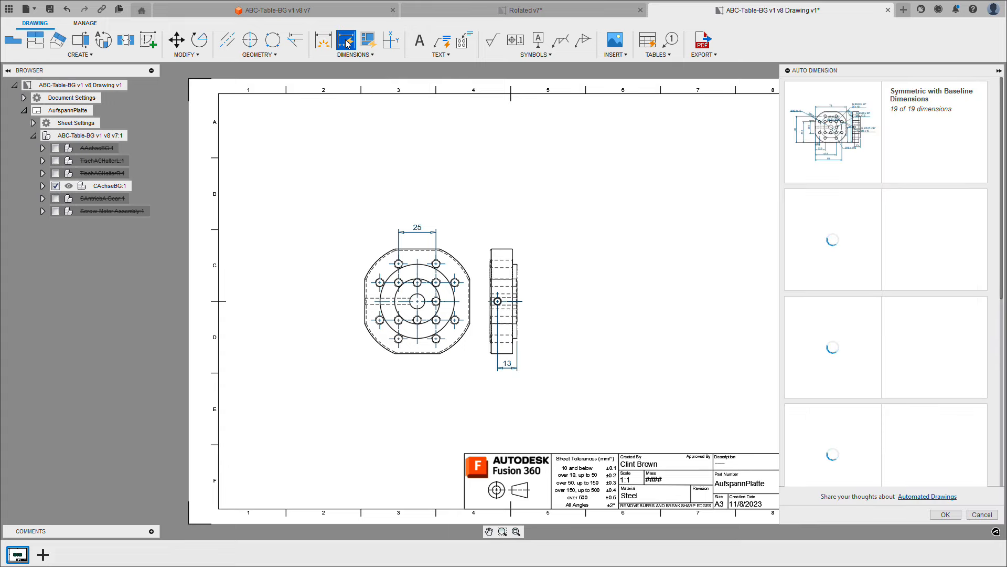
# Apply symmetric baseline auto dimensions to the AufspannPlatte views and check the notifications.
pyautogui.click(832, 132)
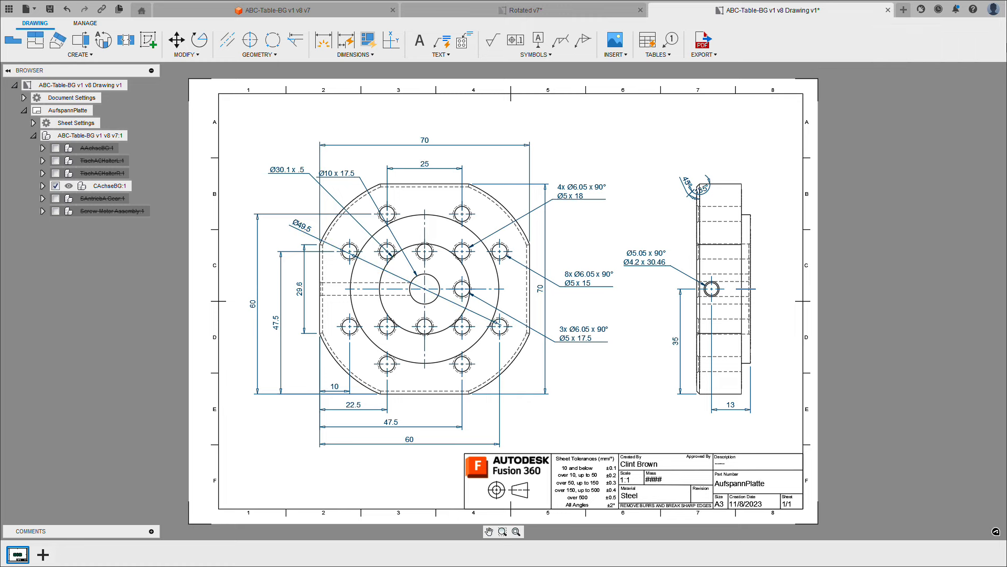
pyautogui.click(955, 8)
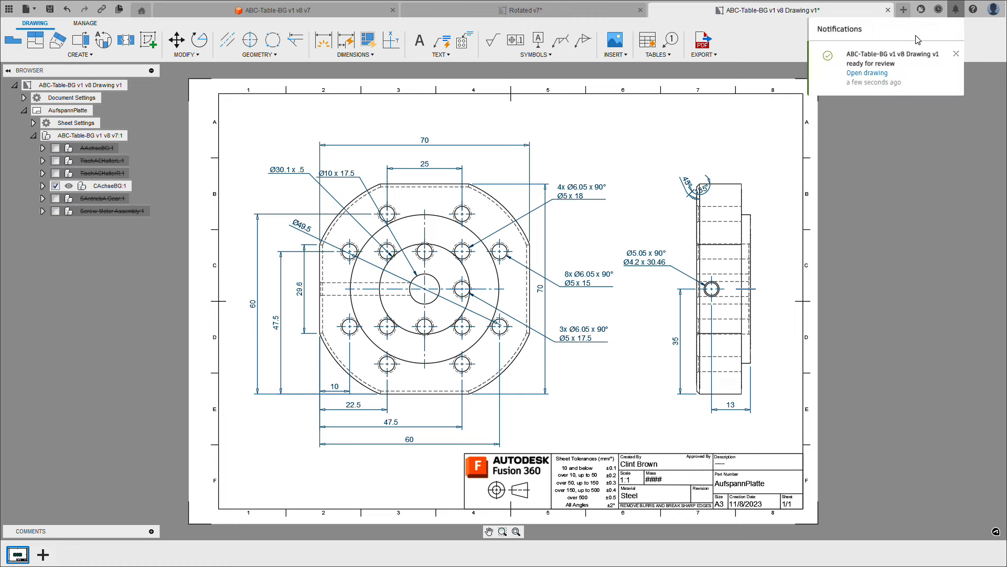
# Open the generated multi-sheet assembly drawing and switch to the AAchse sheet.
pyautogui.click(866, 73)
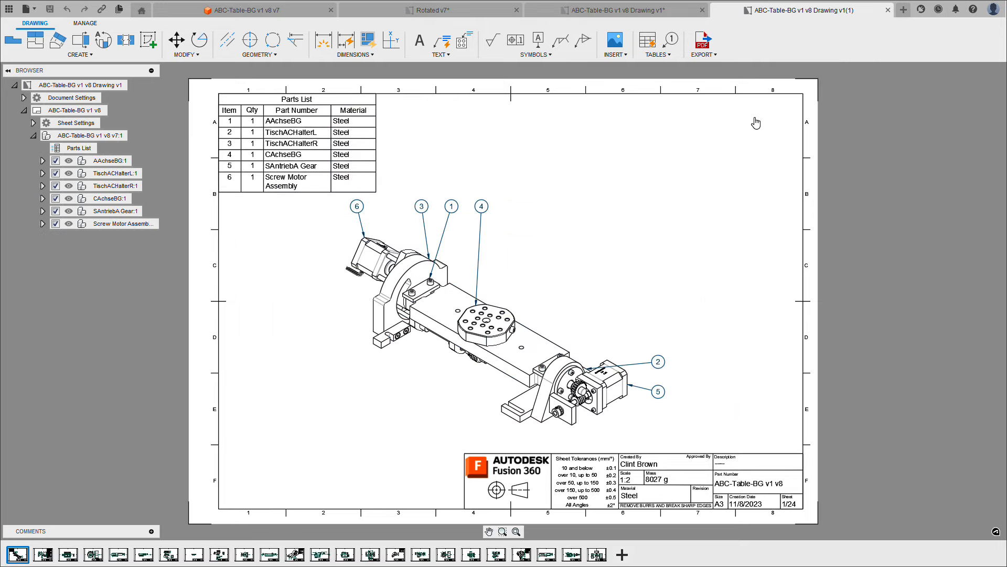
pyautogui.moveTo(795, 523)
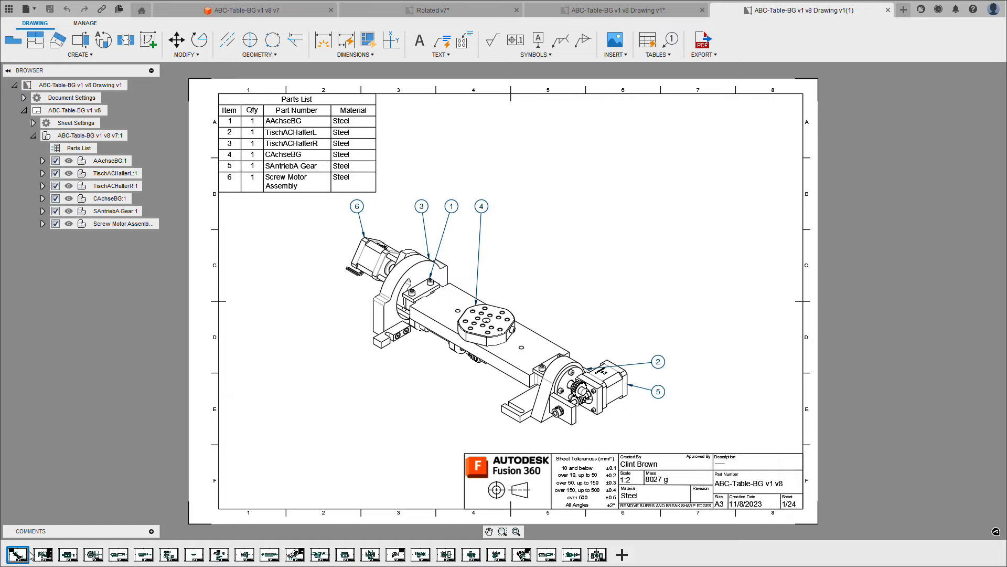
pyautogui.click(43, 555)
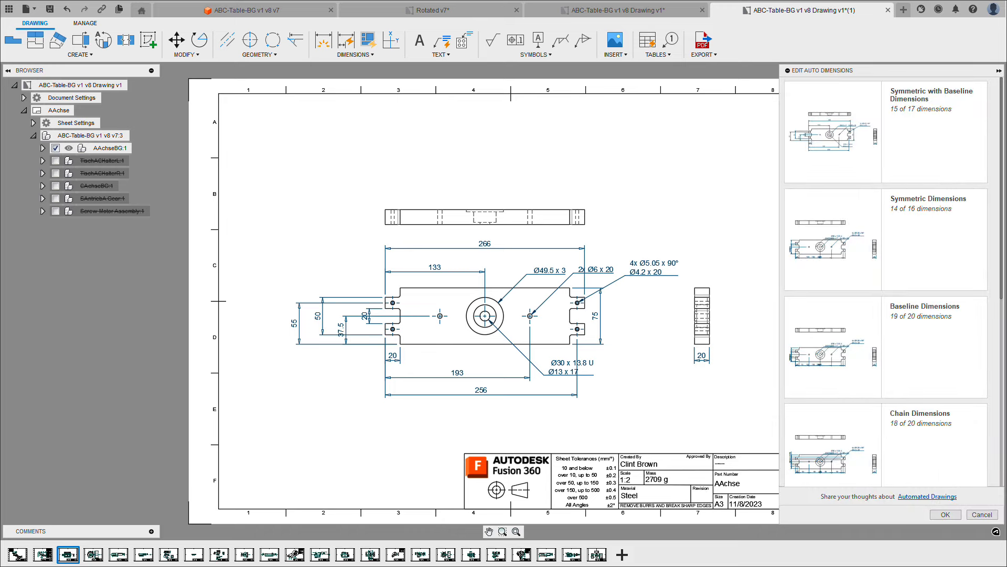
# Switch the AAchse auto dimensions to the Baseline Dimensions layout.
pyautogui.scroll(-3)
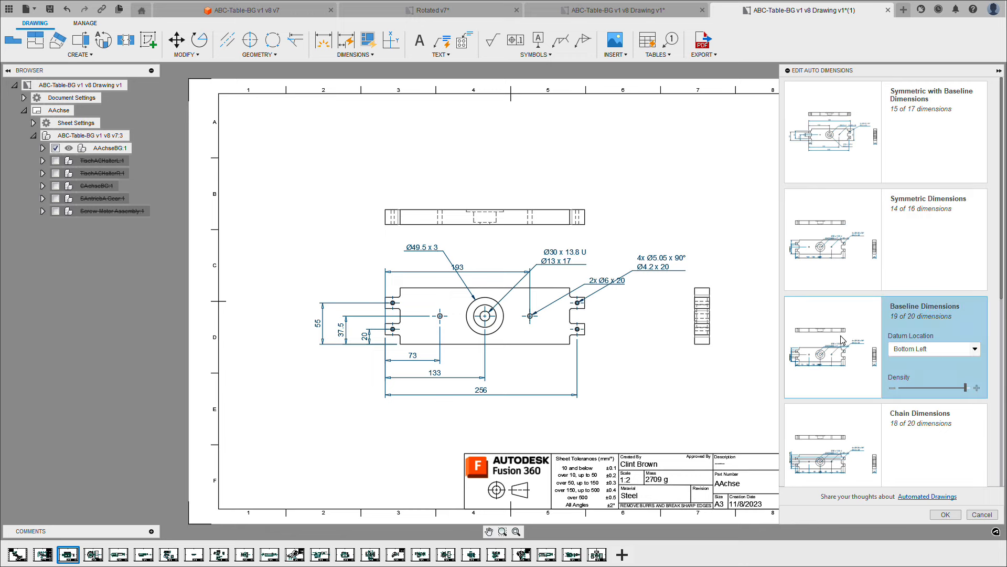
pyautogui.moveTo(845, 335)
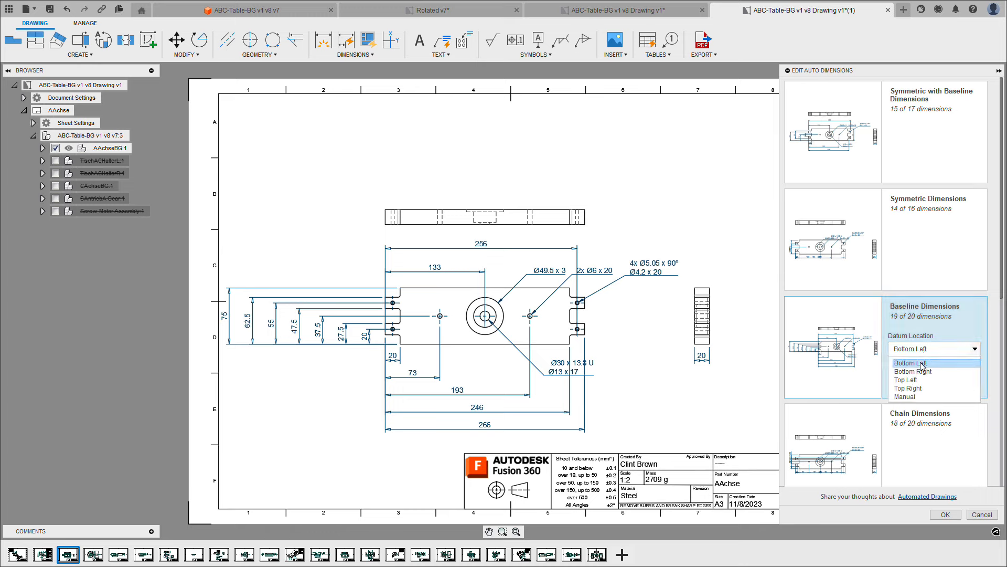
# Set the AAchse baseline datum manually to the centre of the large central bore.
pyautogui.click(907, 388)
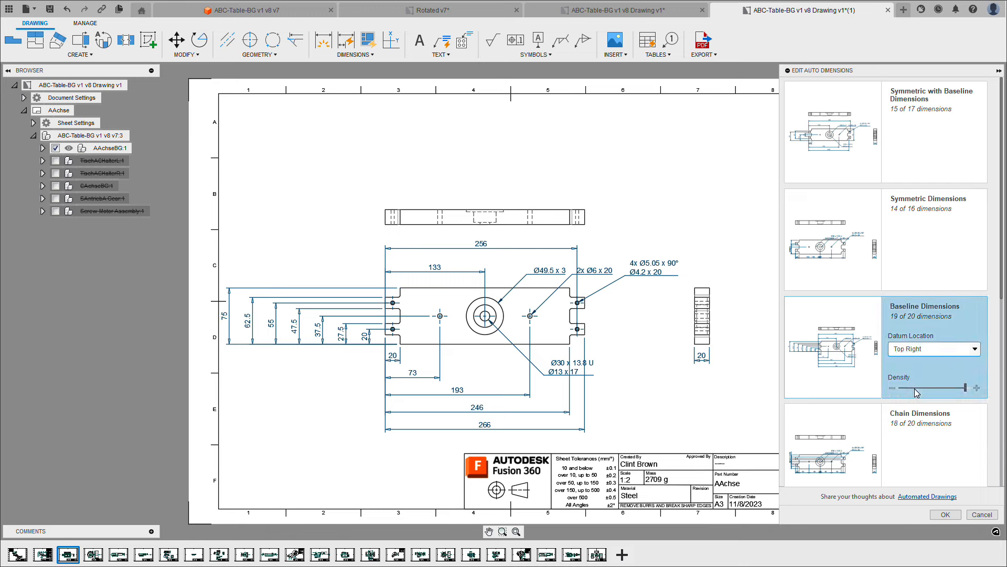
pyautogui.moveTo(920, 379)
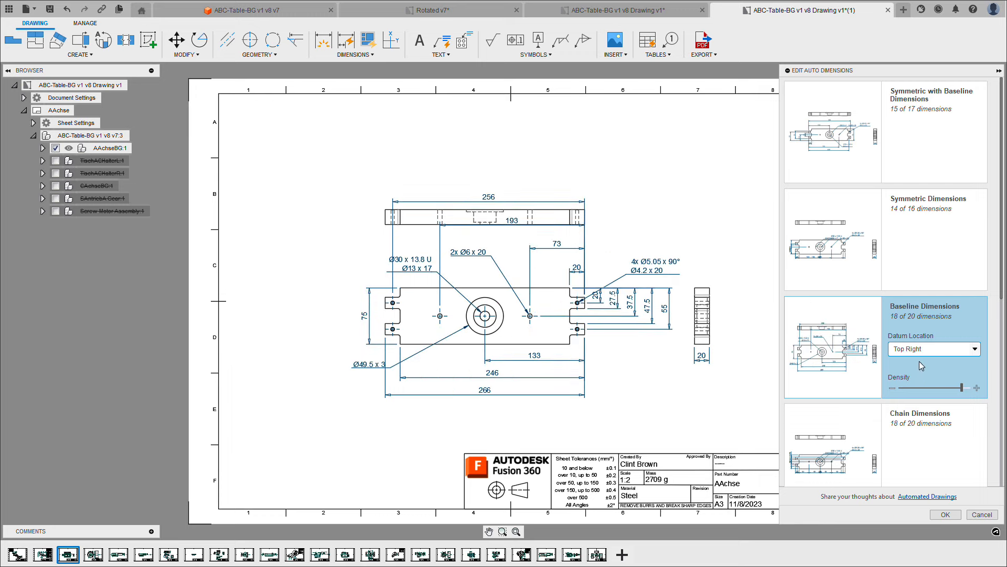
pyautogui.click(933, 349)
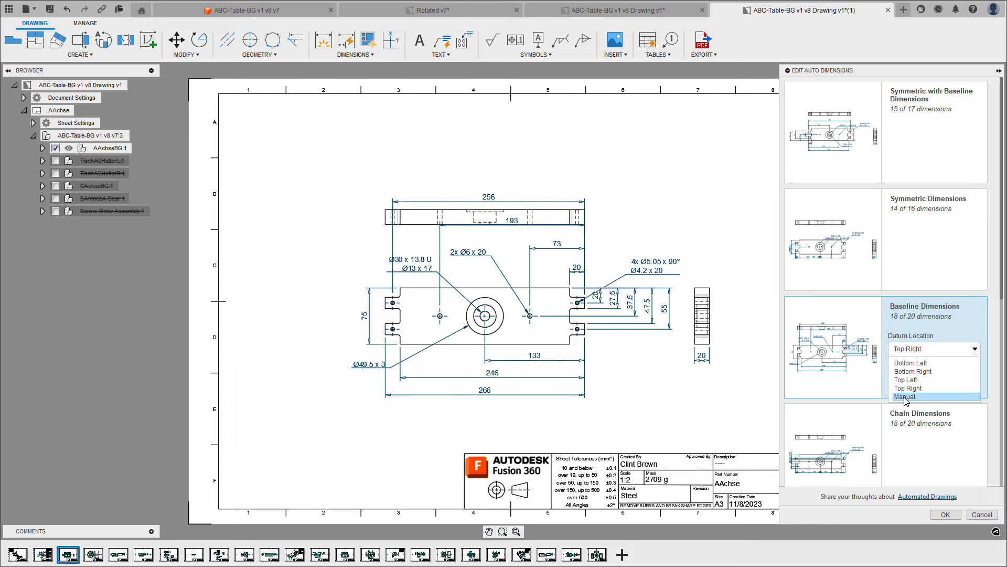
pyautogui.click(905, 396)
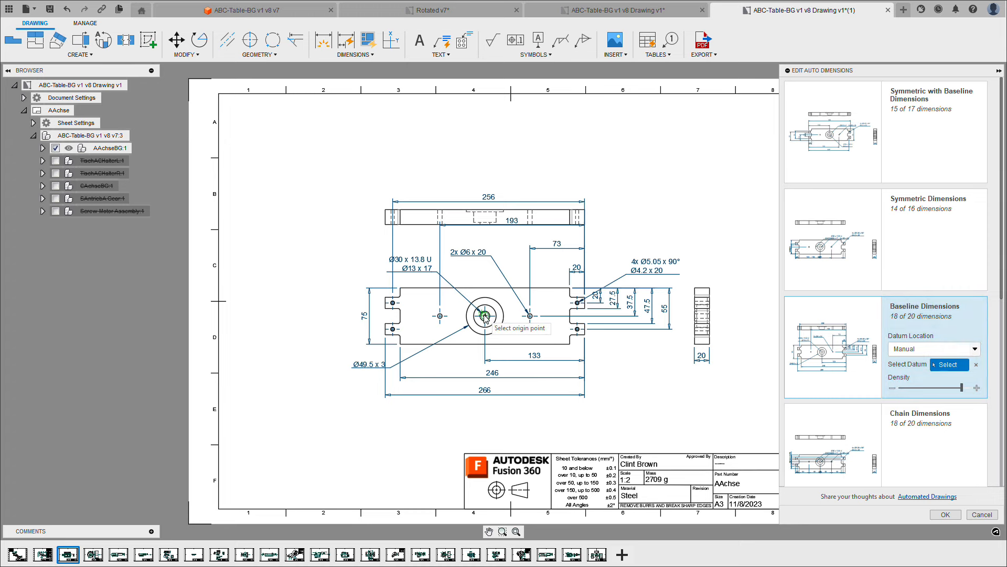
pyautogui.click(483, 315)
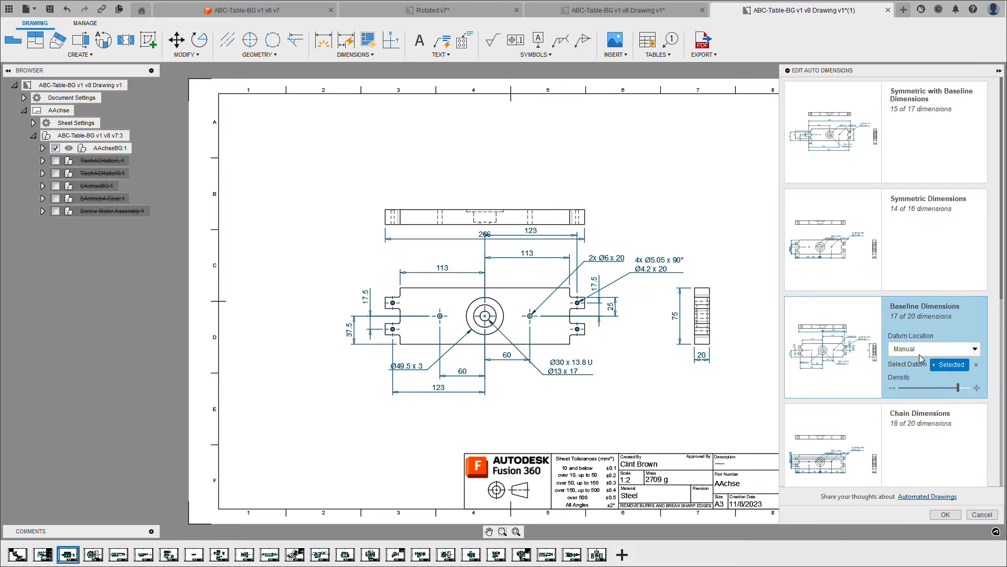
pyautogui.click(934, 349)
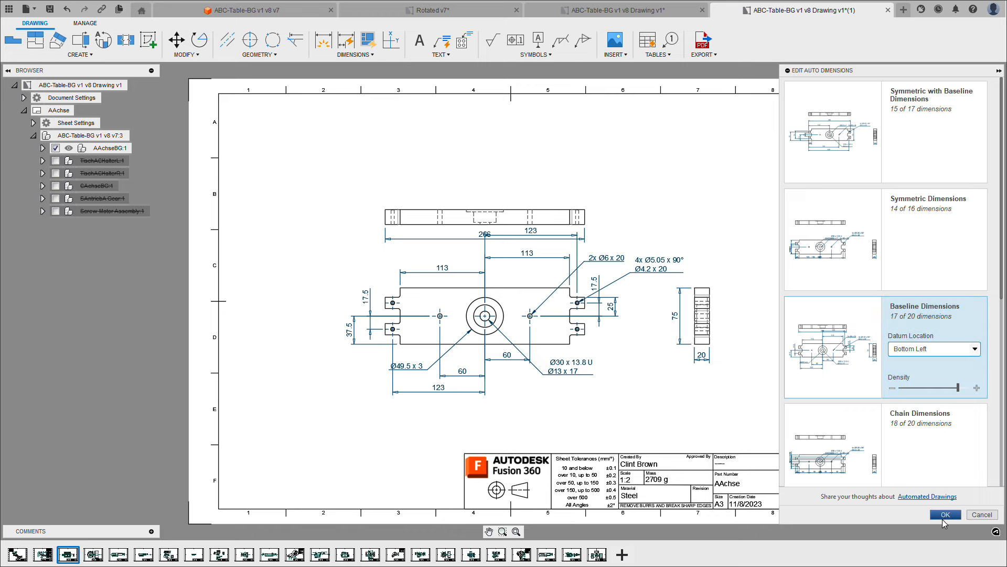
# Confirm the AAchse dimensions and start auto-dimensioning the CAntriebsWelle shaft sheet.
pyautogui.click(945, 514)
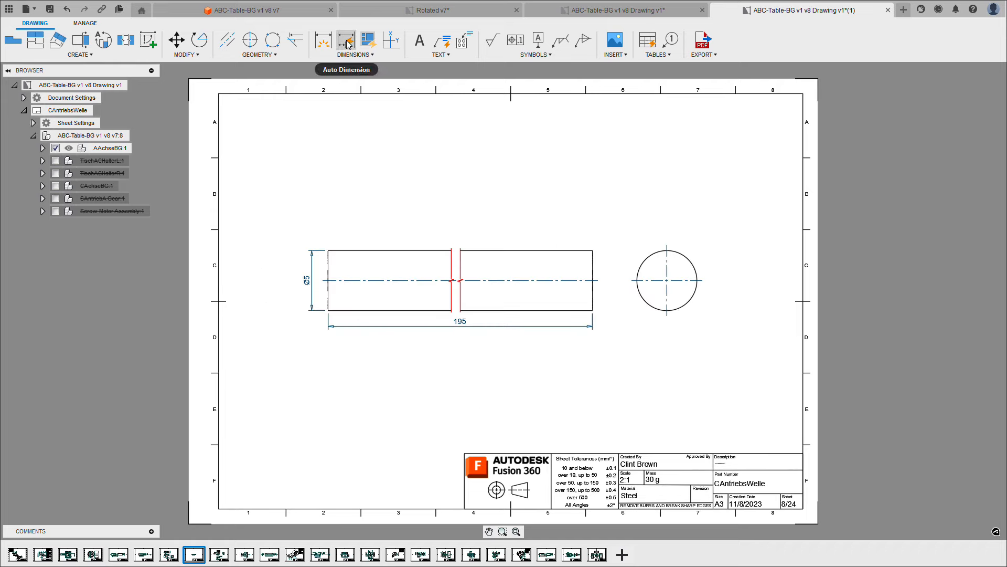
pyautogui.click(351, 41)
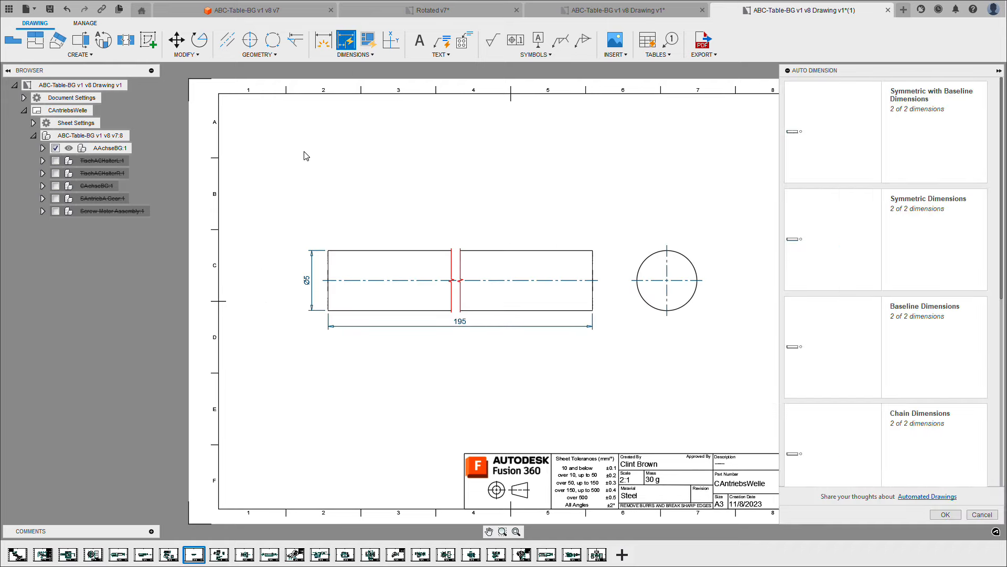